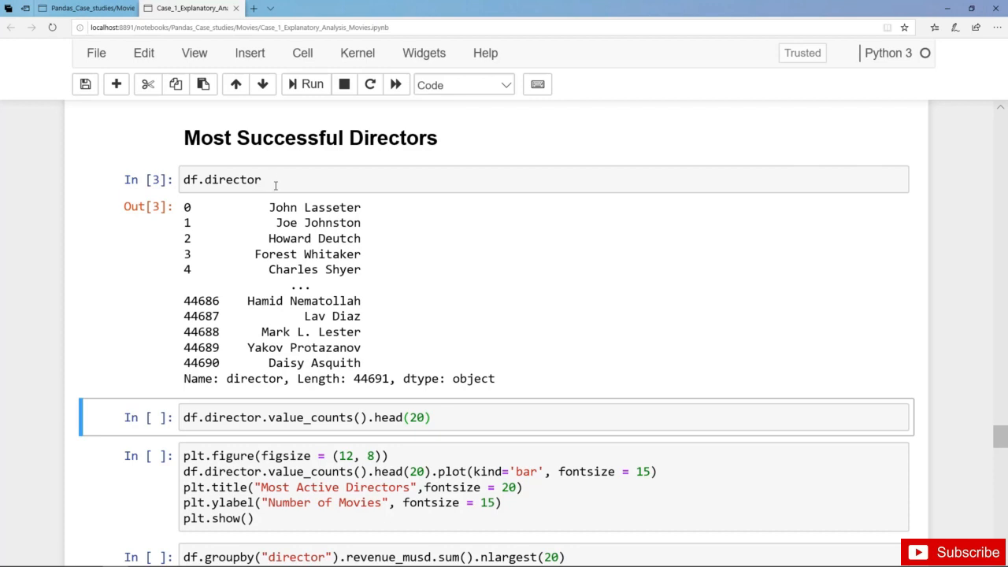
{"action": "mouse_move", "coordinate": [275, 201]}
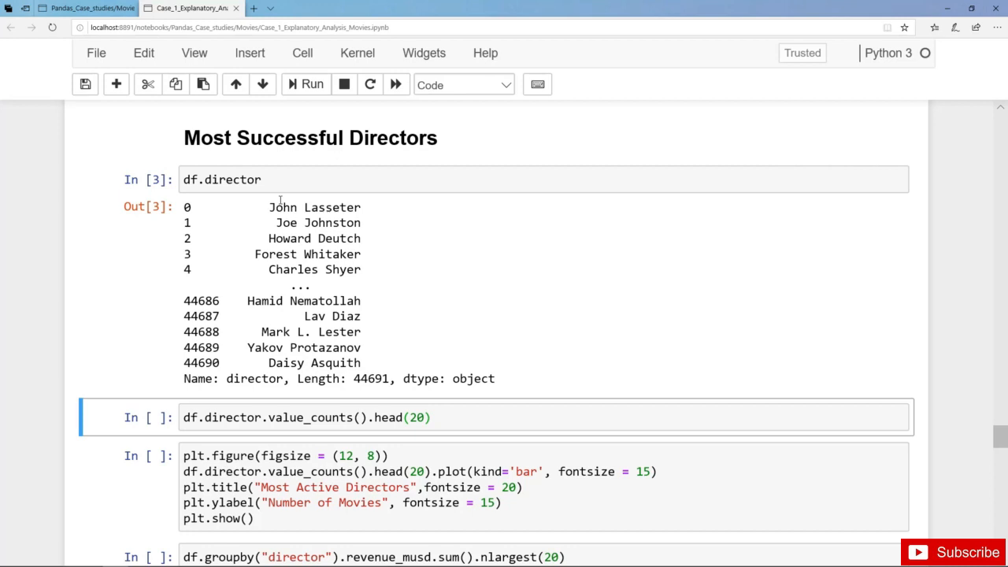
{"action": "mouse_move", "coordinate": [455, 255]}
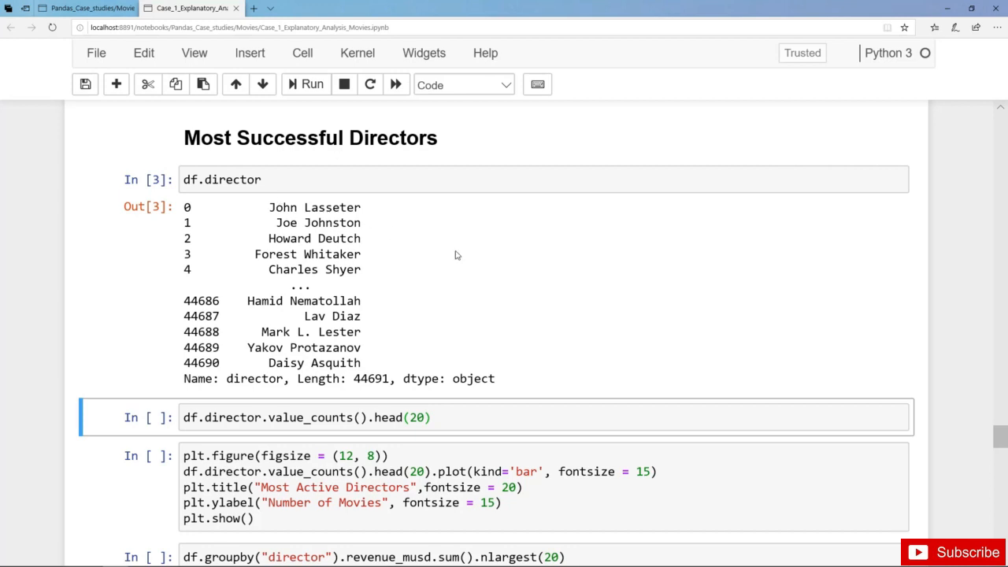
Step: Review the top 20 directors by movie count, led by John Ford with 66
{"action": "scroll", "scroll_direction": "down", "scroll_amount": 3}
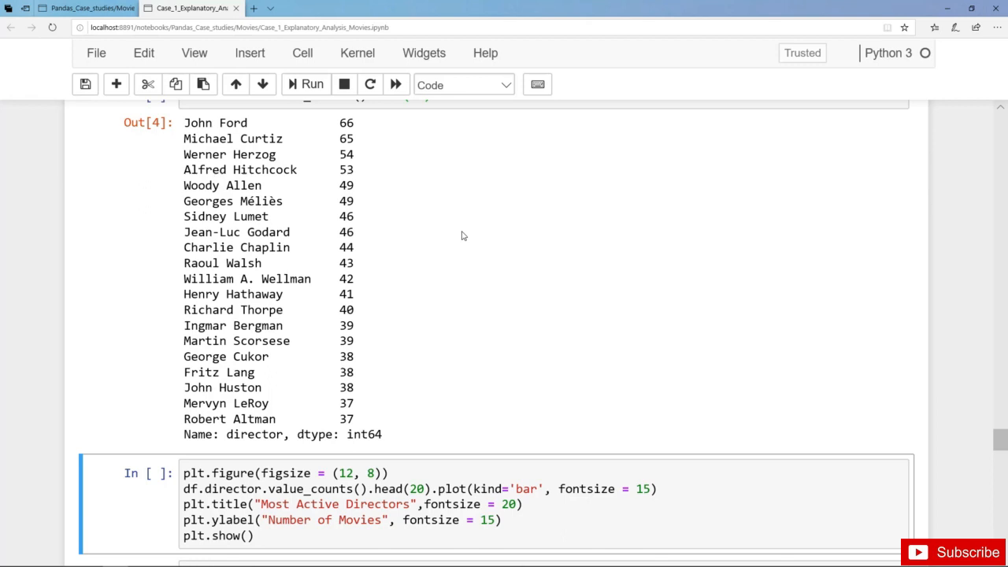
Step: Run the plot cell and view the 'Most Active Directors' bar chart of the top 20
{"action": "scroll", "scroll_direction": "down", "scroll_amount": 3}
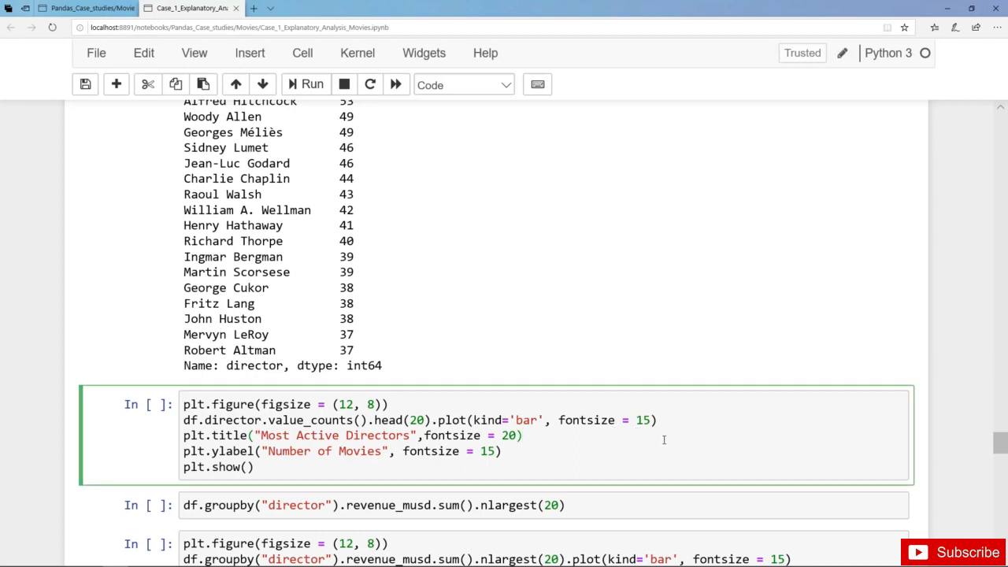
{"action": "left_click", "coordinate": [312, 85]}
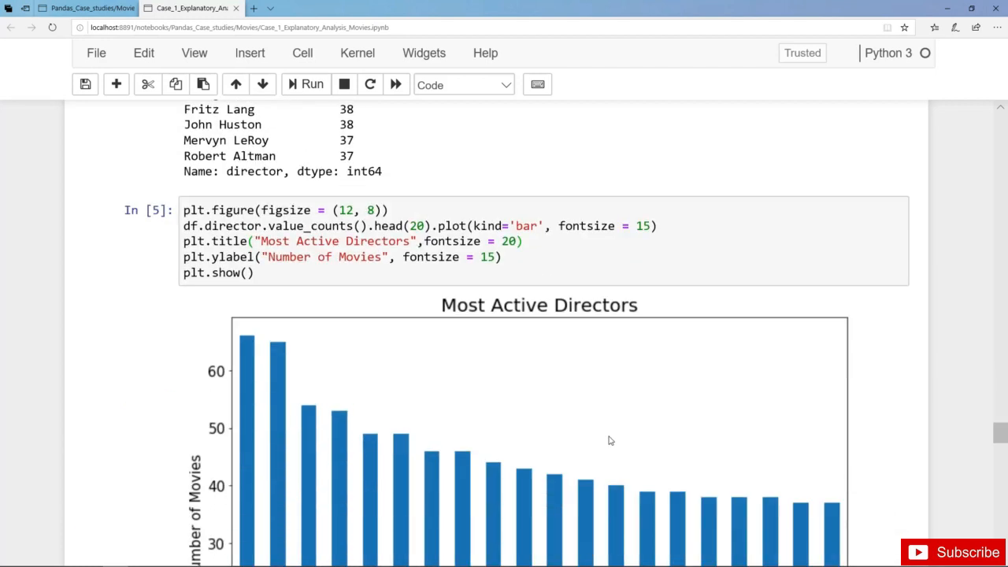
{"action": "scroll", "scroll_direction": "down", "scroll_amount": 3}
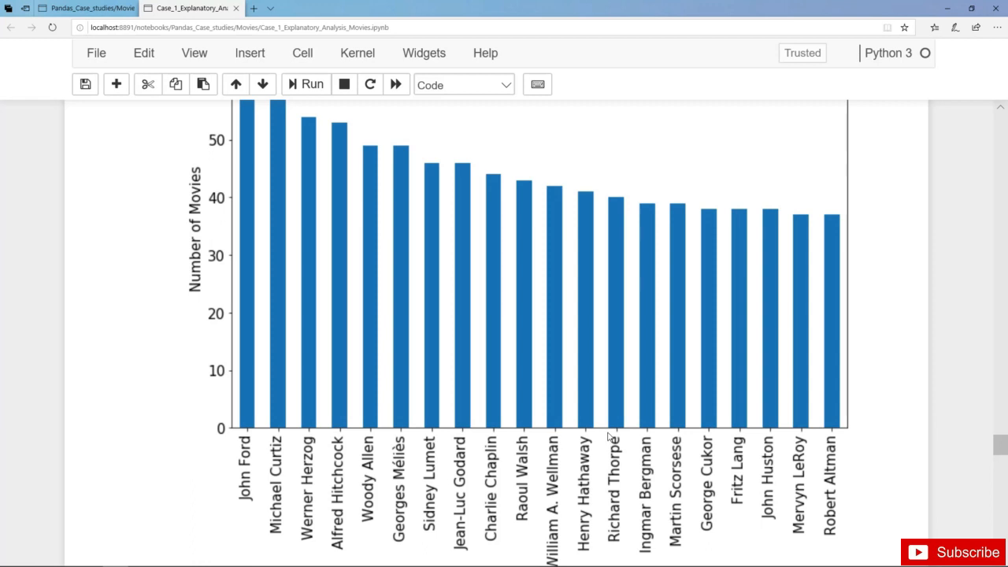
Step: Run the revenue_musd groupby and plot cells, showing Spielberg-led top 20 and 'Total Revenue' chart
{"action": "scroll", "scroll_direction": "down", "scroll_amount": 3}
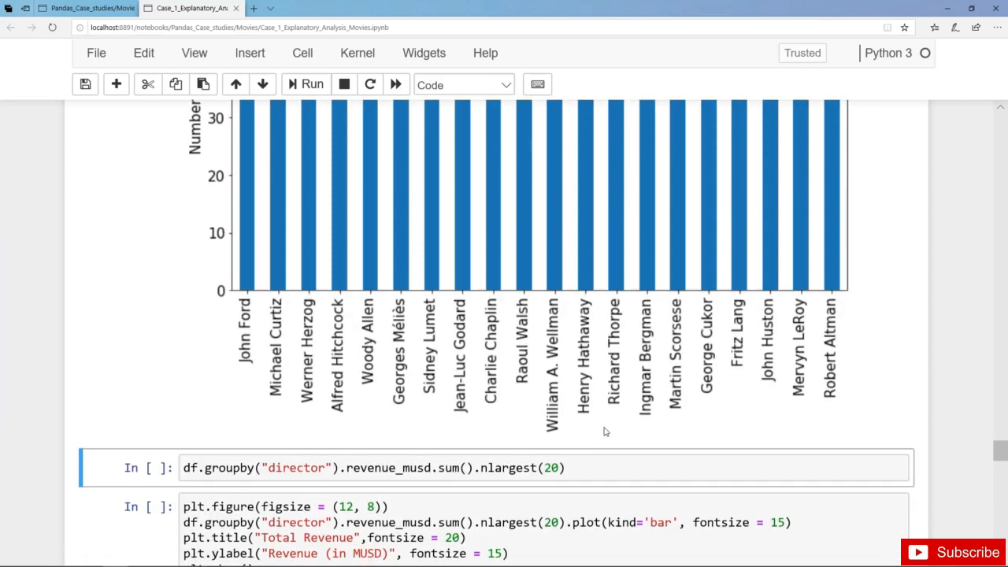
{"action": "scroll", "scroll_direction": "down", "scroll_amount": 3}
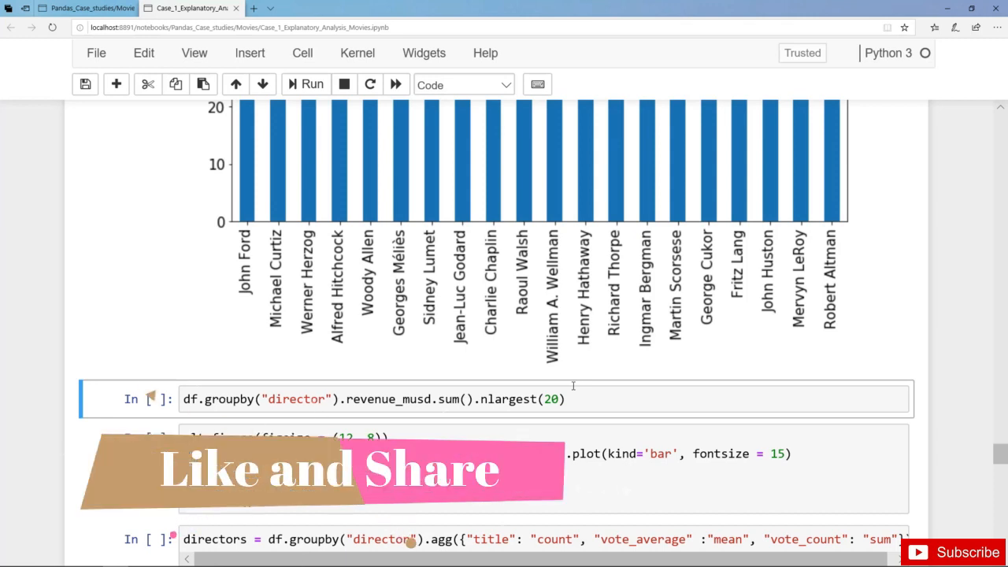
{"action": "scroll", "scroll_direction": "down", "scroll_amount": 3}
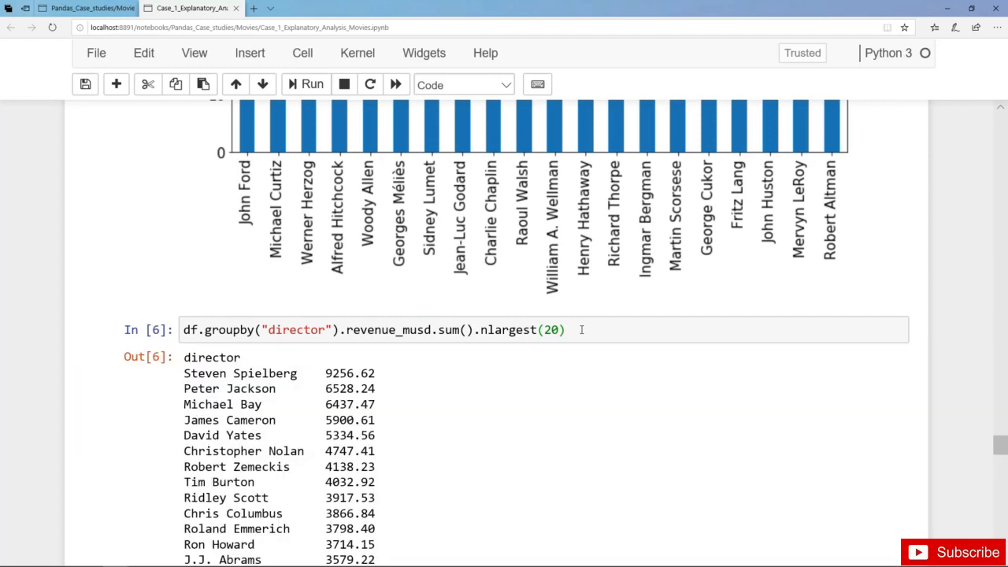
{"action": "scroll", "scroll_direction": "down", "scroll_amount": 3}
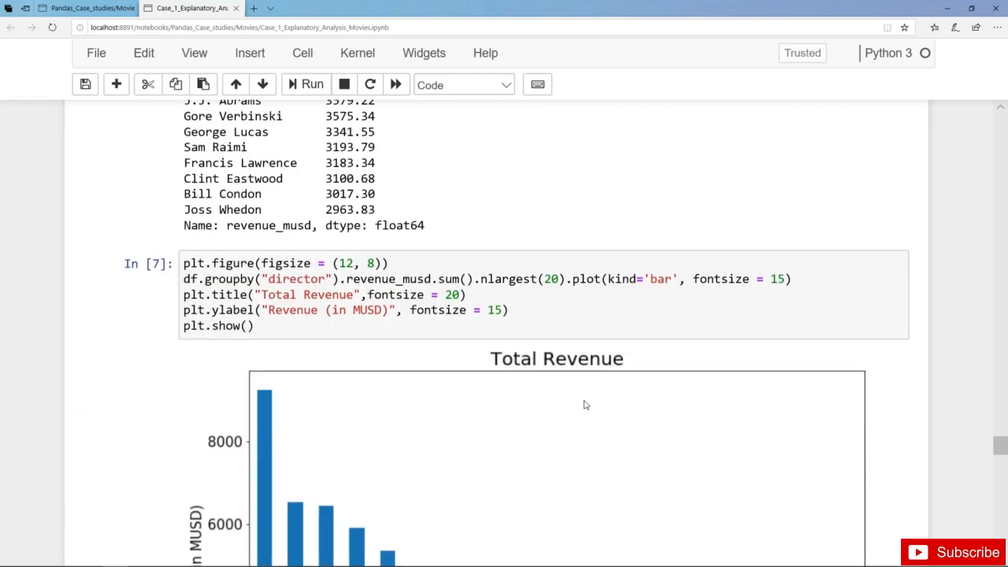
{"action": "scroll", "scroll_direction": "down", "scroll_amount": 3}
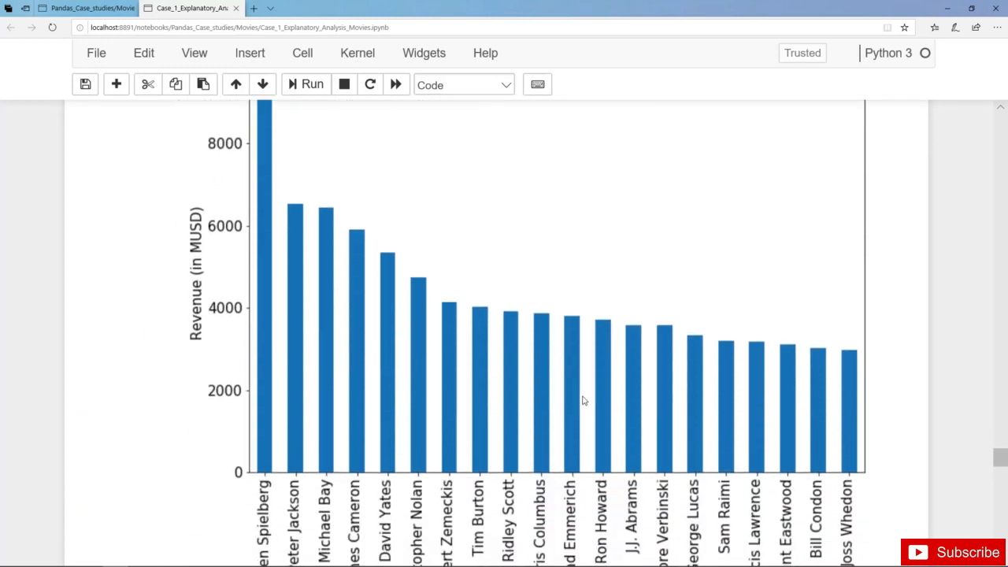
{"action": "scroll", "scroll_direction": "down", "scroll_amount": 3}
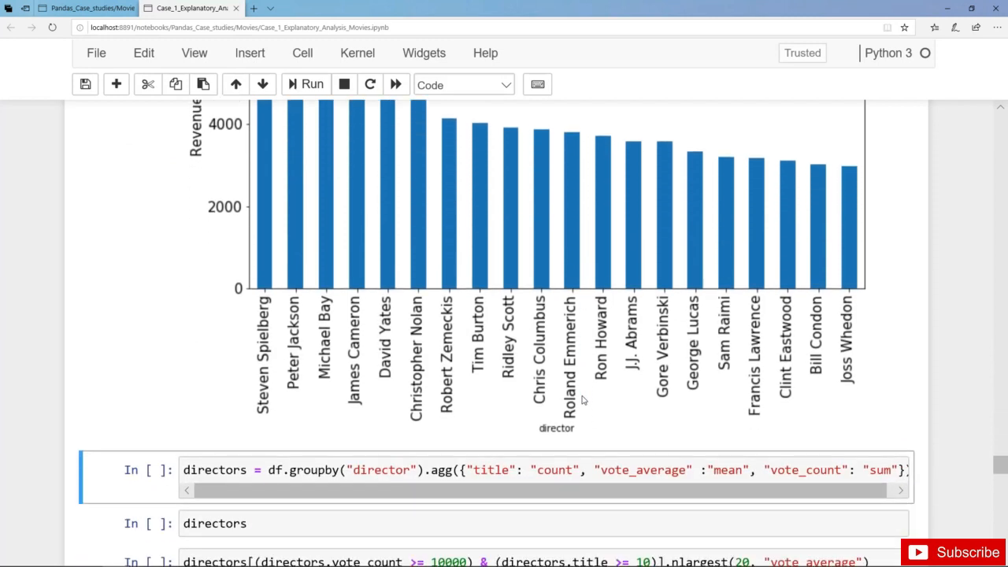
{"action": "mouse_move", "coordinate": [590, 392]}
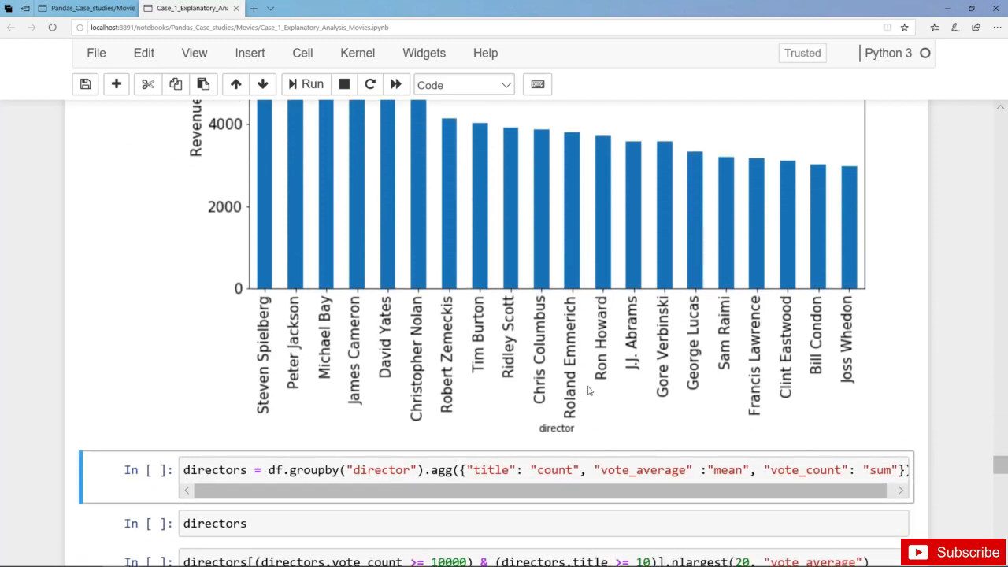
{"action": "mouse_move", "coordinate": [542, 400]}
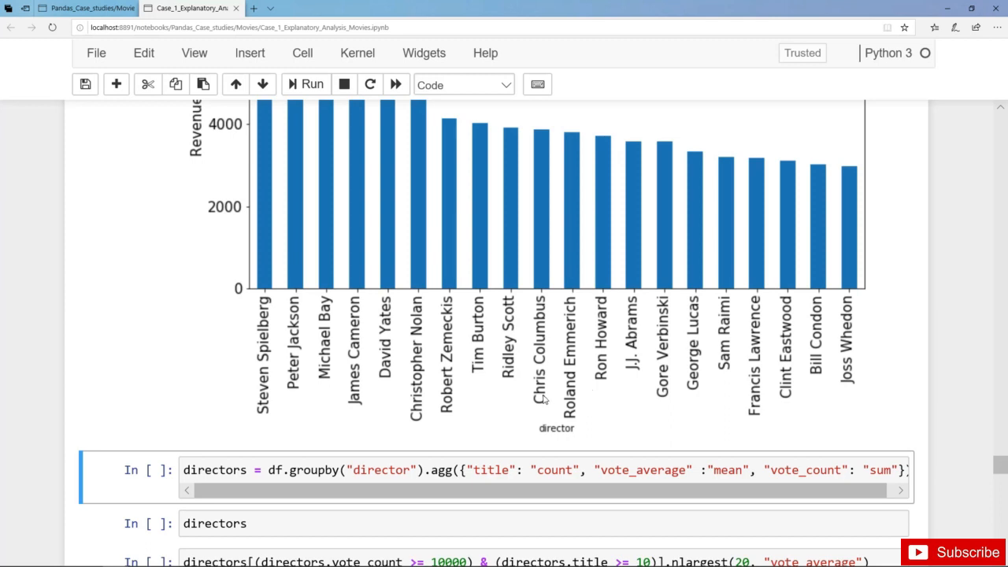
{"action": "scroll", "scroll_direction": "down", "scroll_amount": 3}
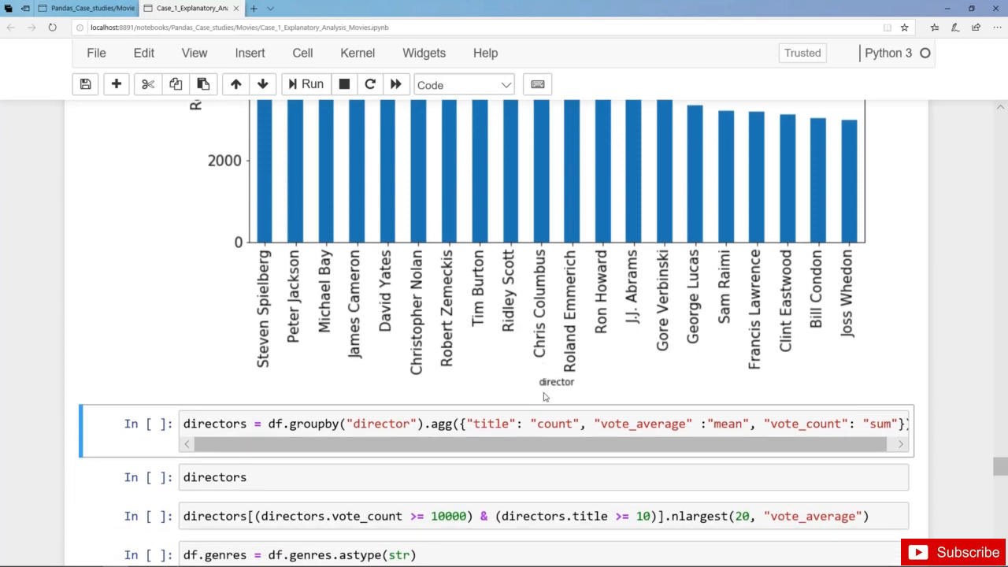
{"action": "mouse_move", "coordinate": [404, 402]}
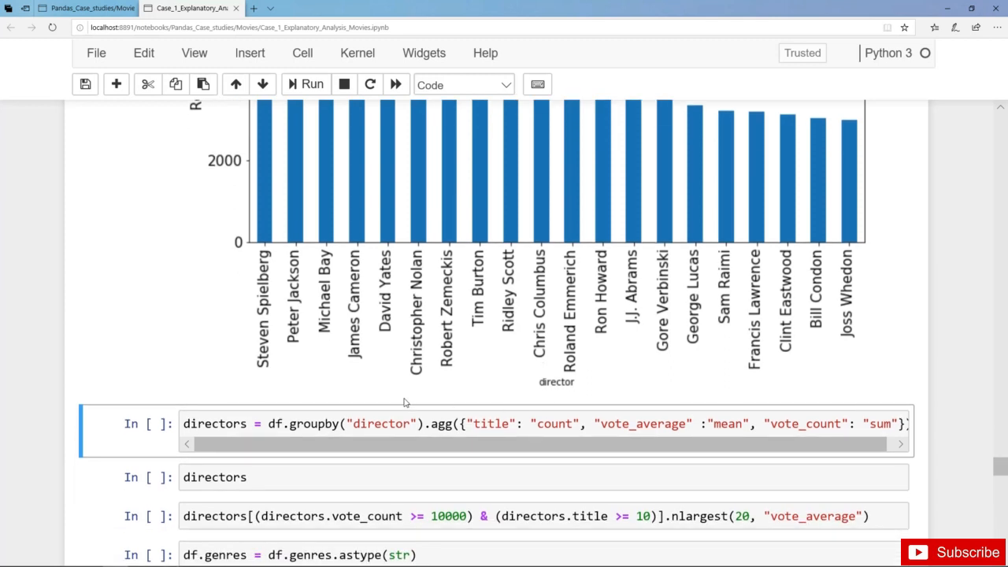
{"action": "mouse_move", "coordinate": [428, 404]}
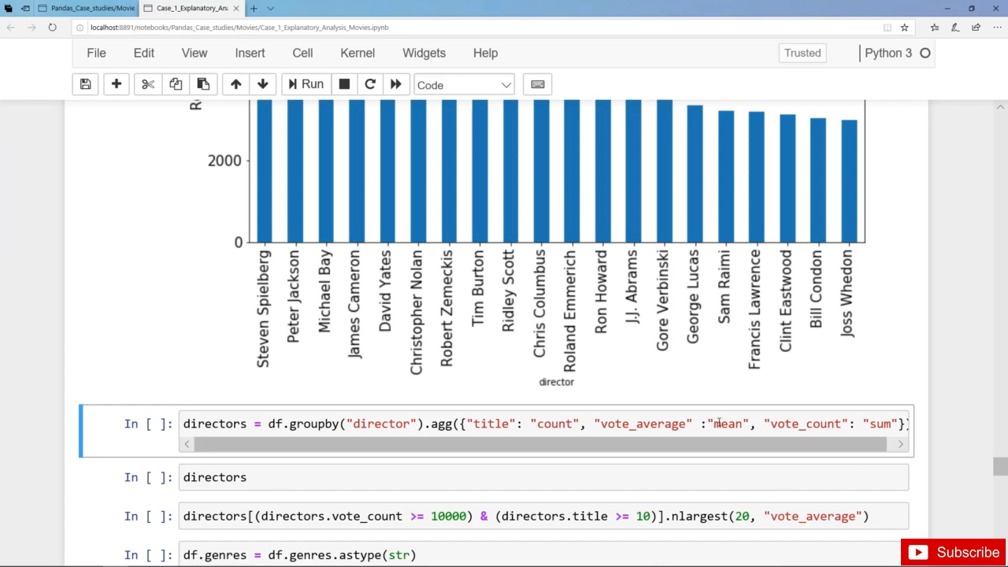
Step: Run the directors aggregation cell and review counts, average votes and total votes for 17349 directors
{"action": "left_click", "coordinate": [624, 423]}
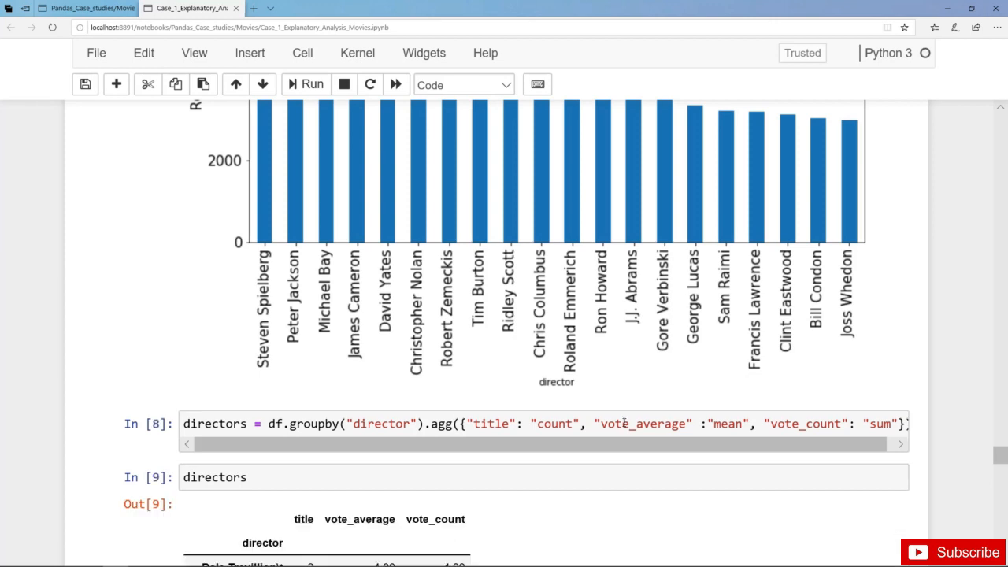
{"action": "scroll", "scroll_direction": "down", "scroll_amount": 3}
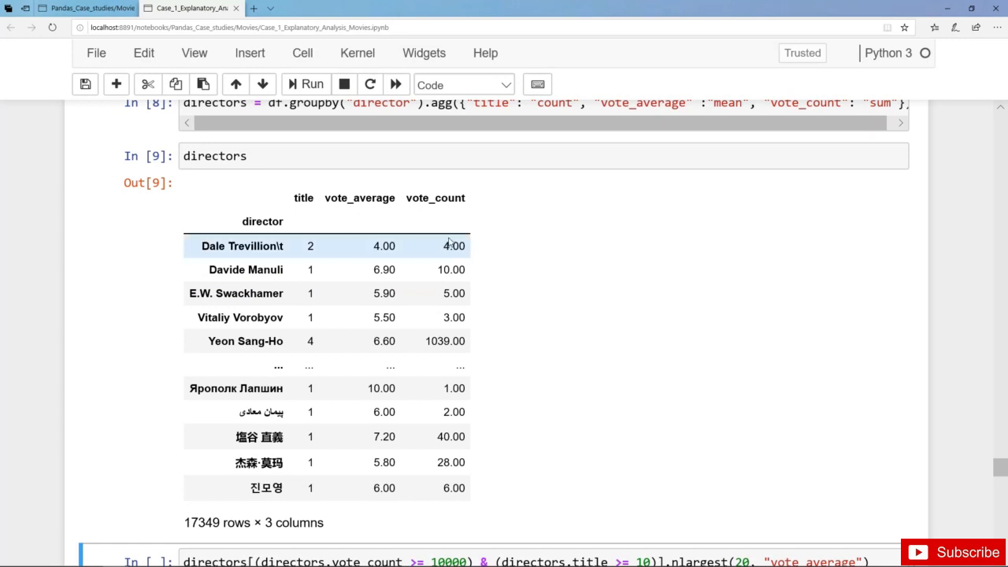
{"action": "mouse_move", "coordinate": [465, 226]}
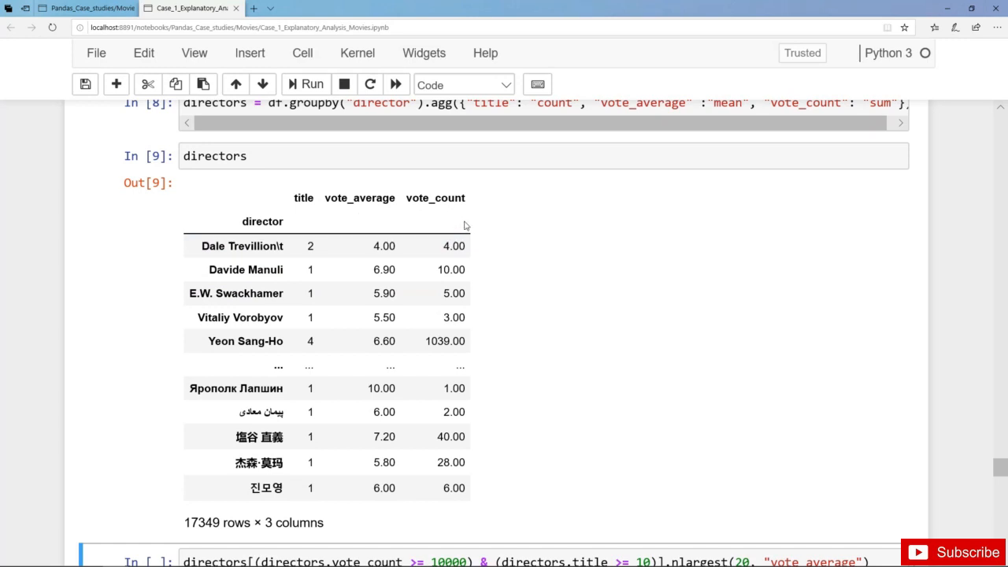
{"action": "scroll", "scroll_direction": "down", "scroll_amount": 3}
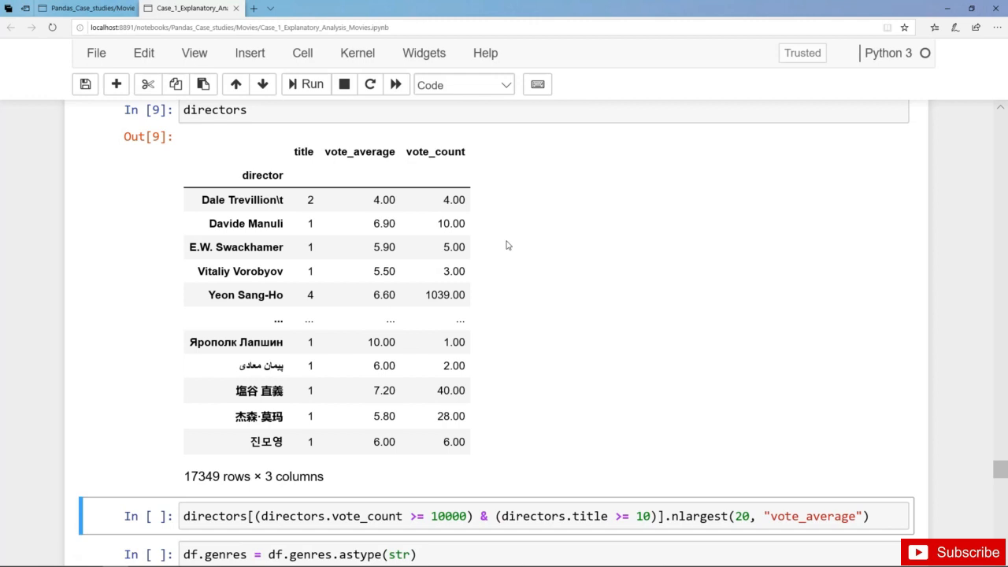
Step: Rank directors with 10000+ votes and 10+ films by vote_average, led by Hayao Miyazaki
{"action": "scroll", "scroll_direction": "down", "scroll_amount": 3}
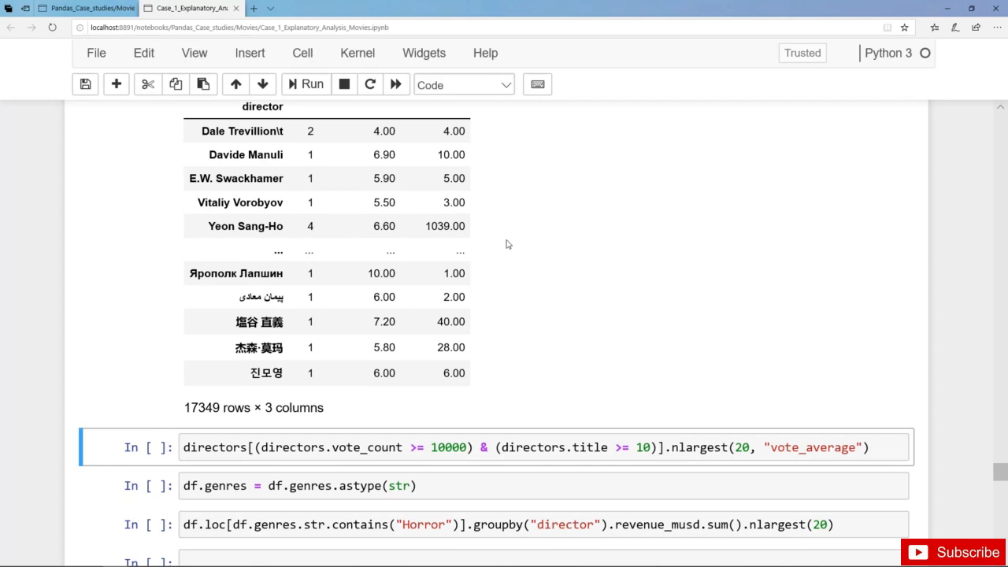
{"action": "mouse_move", "coordinate": [501, 254]}
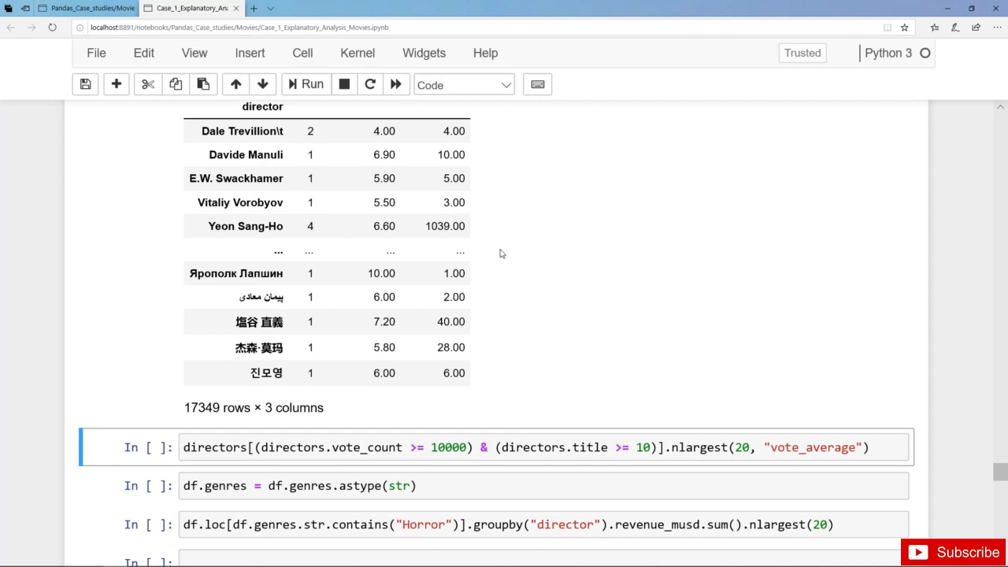
{"action": "mouse_move", "coordinate": [504, 285]}
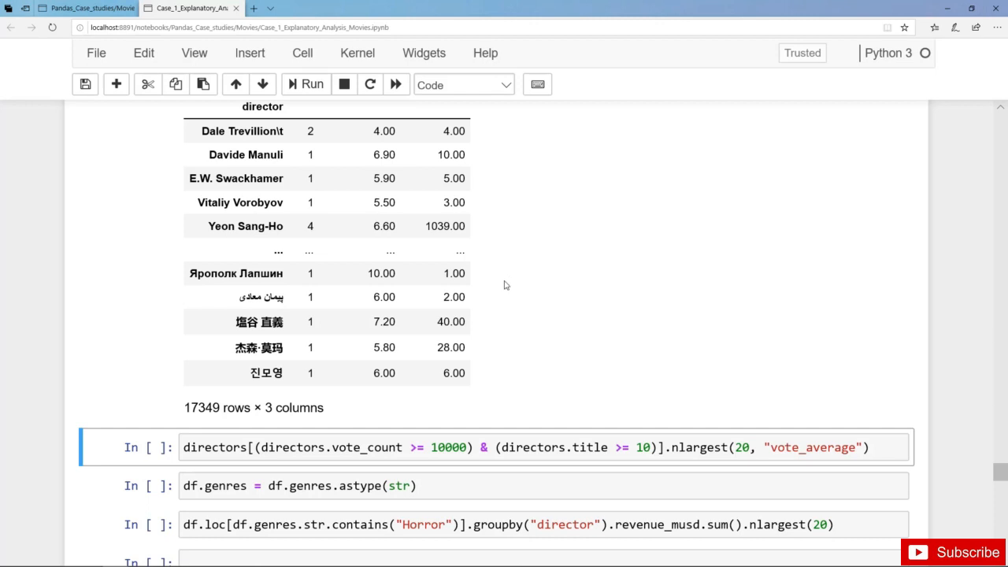
{"action": "mouse_move", "coordinate": [469, 370]}
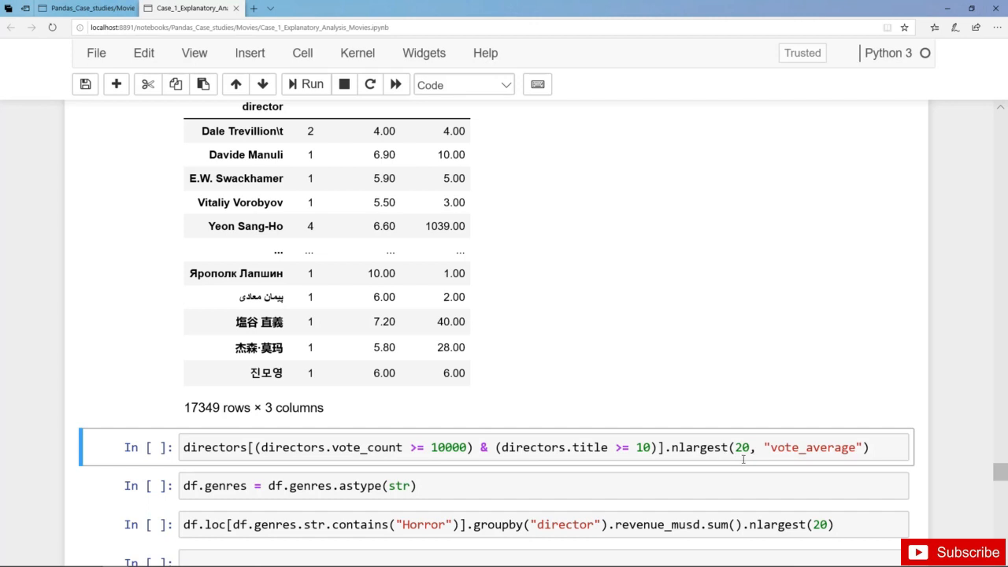
{"action": "mouse_move", "coordinate": [818, 447]}
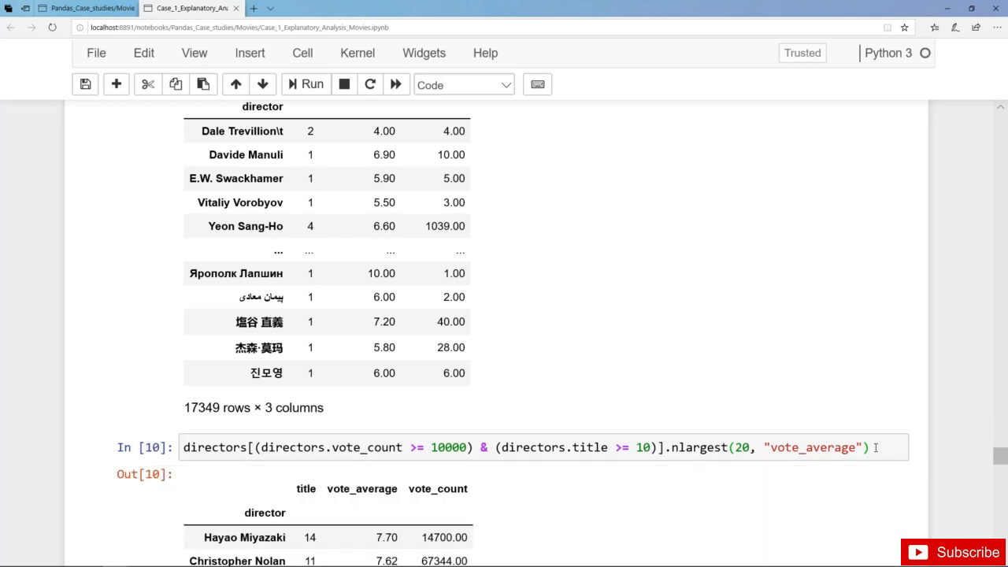
{"action": "scroll", "scroll_direction": "down", "scroll_amount": 3}
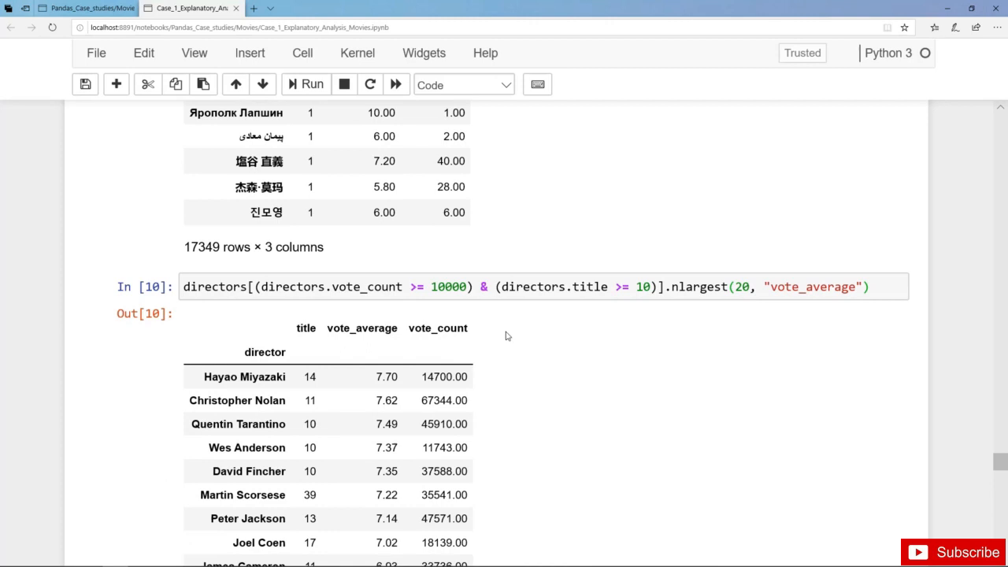
{"action": "mouse_move", "coordinate": [511, 336]}
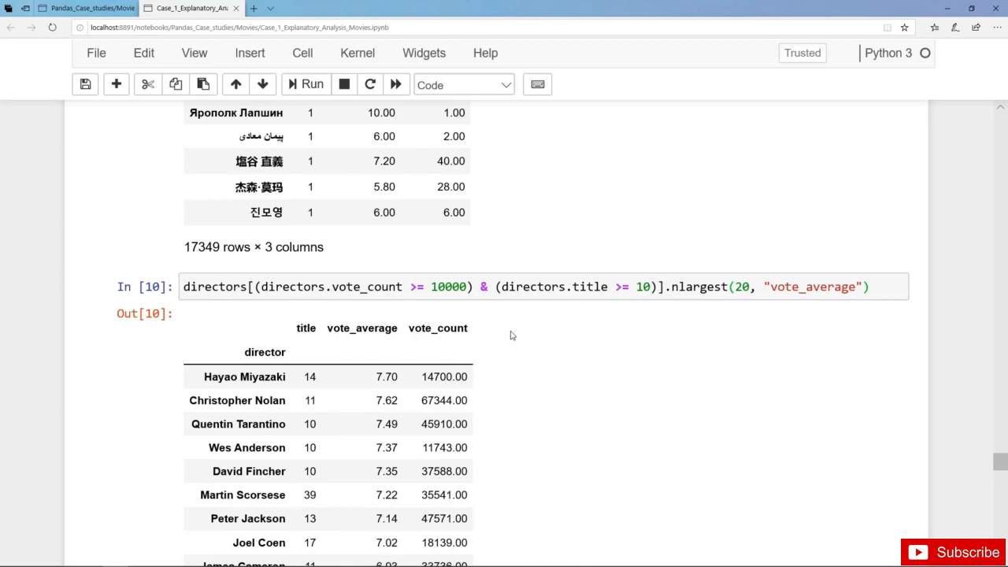
{"action": "scroll", "scroll_direction": "down", "scroll_amount": 3}
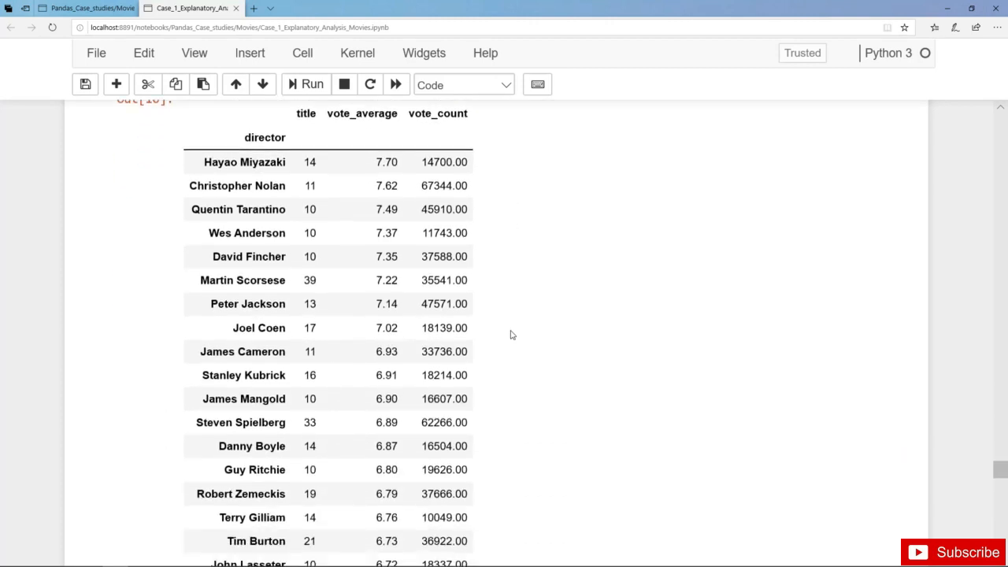
{"action": "scroll", "scroll_direction": "down", "scroll_amount": 3}
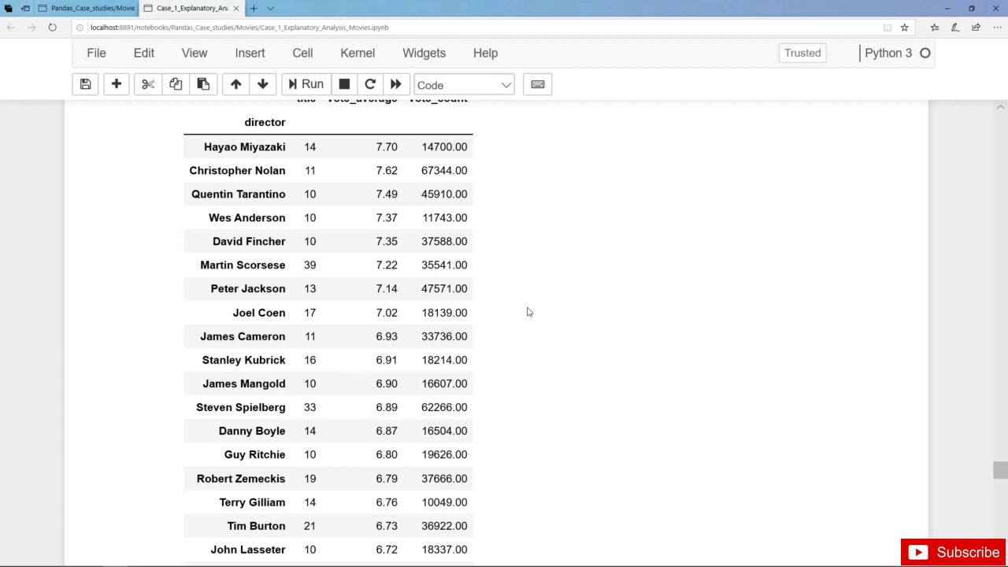
Step: Scroll past Ang Lee and Antoine Fuqua to the df.genres.astype(str) cell
{"action": "scroll", "scroll_direction": "down", "scroll_amount": 3}
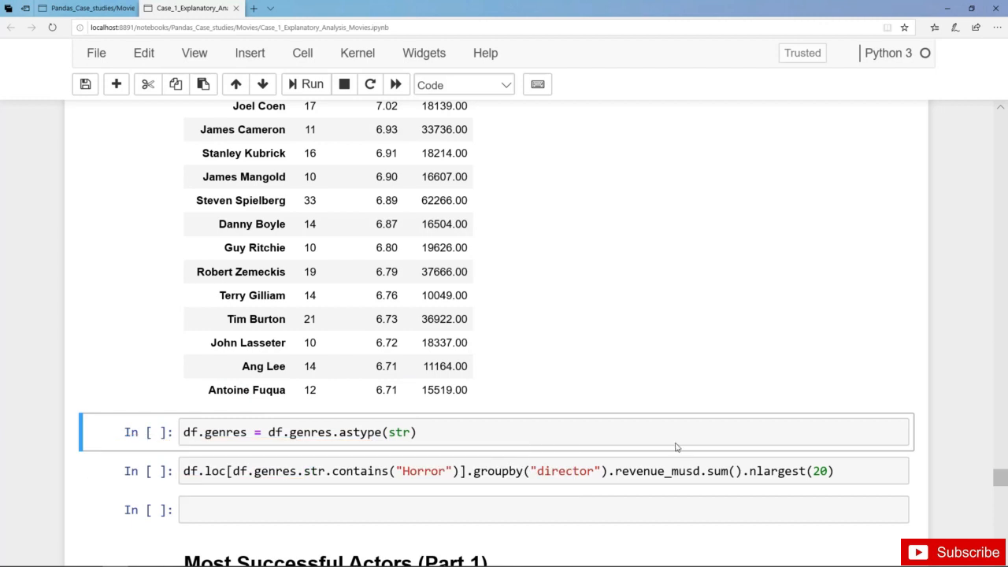
{"action": "mouse_move", "coordinate": [414, 463]}
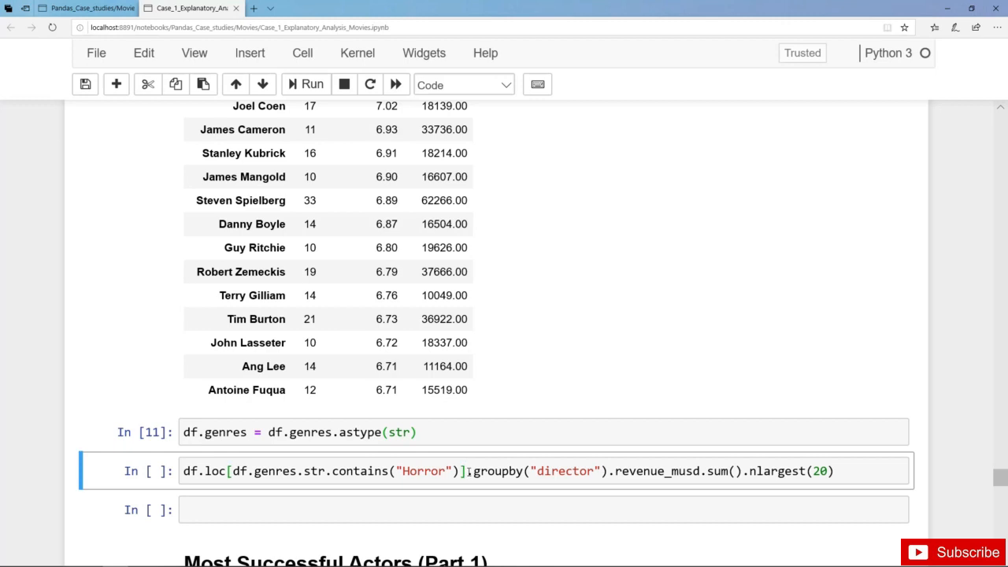
Step: Comment out .groupby to preview Horror films, then remove the # to restore grouping
{"action": "type", "text": "#"}
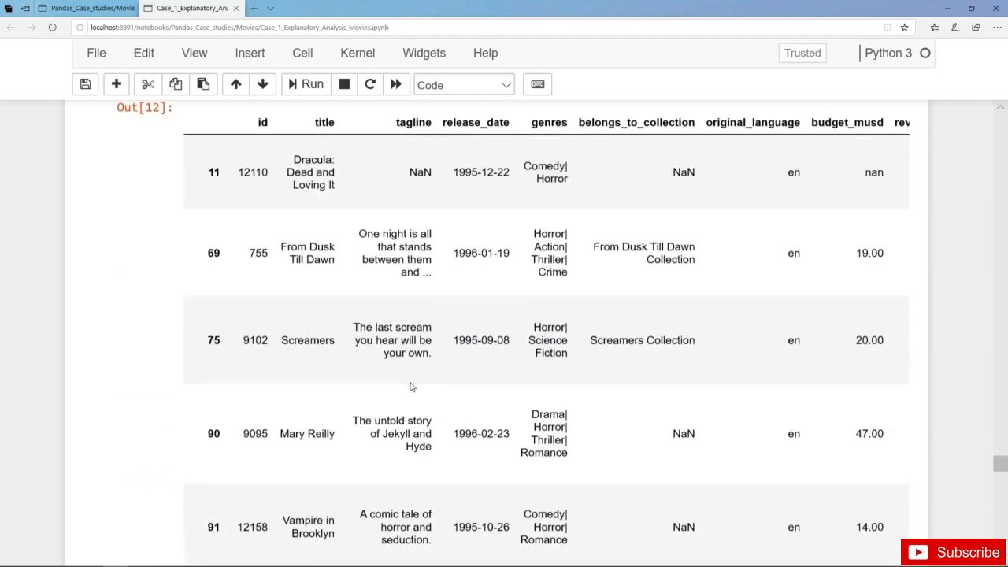
{"action": "scroll", "scroll_direction": "down", "scroll_amount": 3}
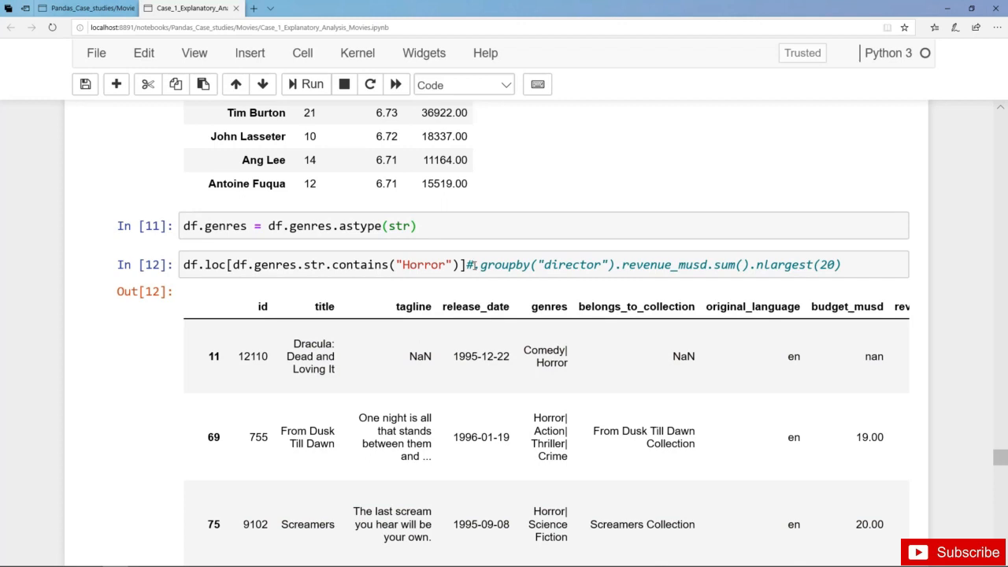
{"action": "left_click", "coordinate": [473, 264]}
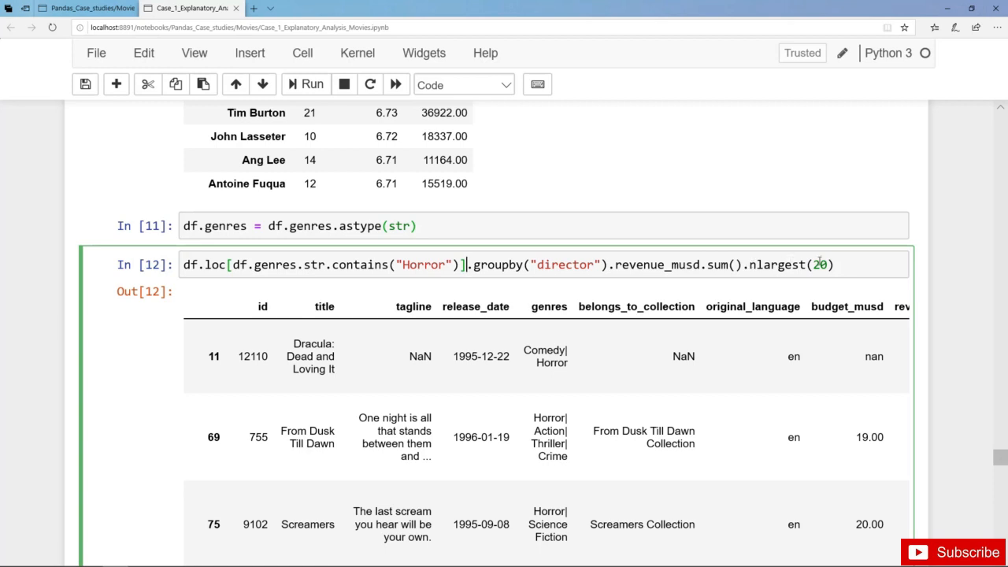
{"action": "mouse_move", "coordinate": [844, 264]}
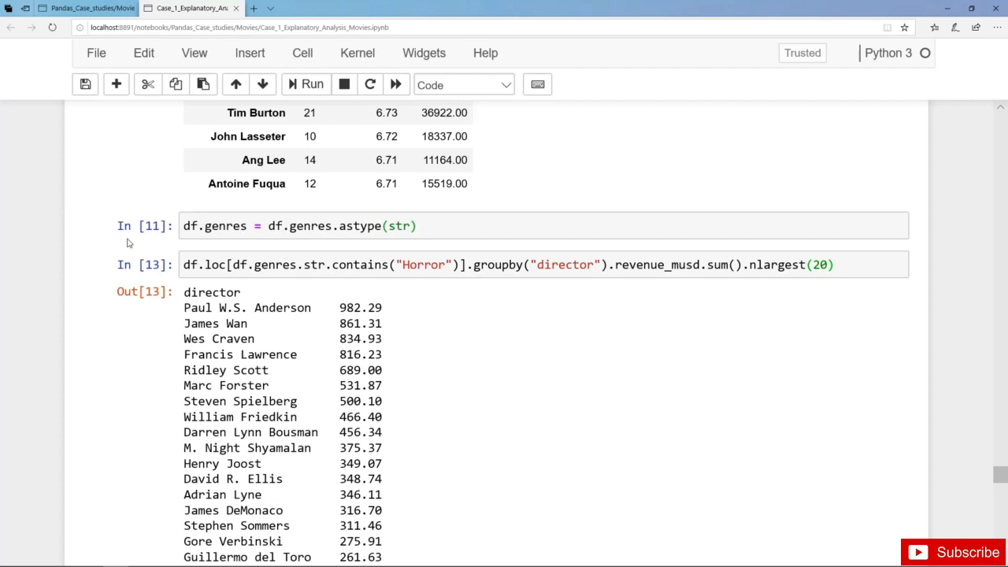
Step: View top 20 Horror directors by revenue_musd, led by Paul W.S. Anderson at 982.29
{"action": "scroll", "scroll_direction": "down", "scroll_amount": 3}
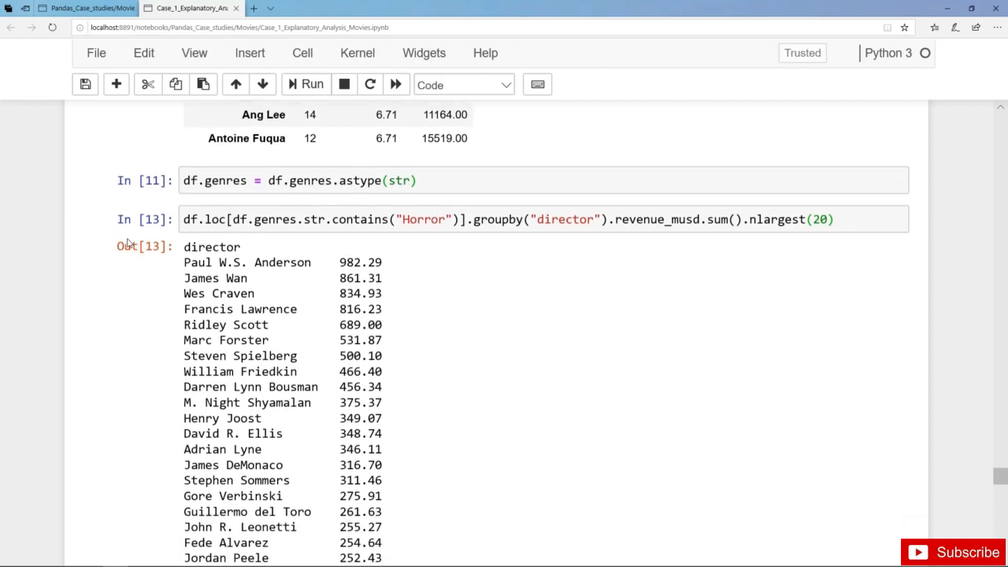
{"action": "scroll", "scroll_direction": "down", "scroll_amount": 3}
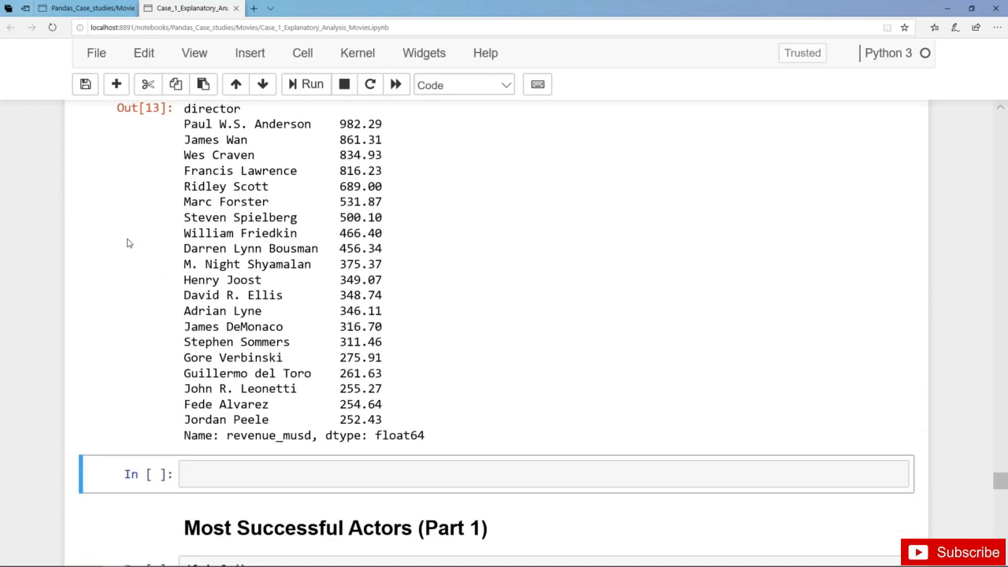